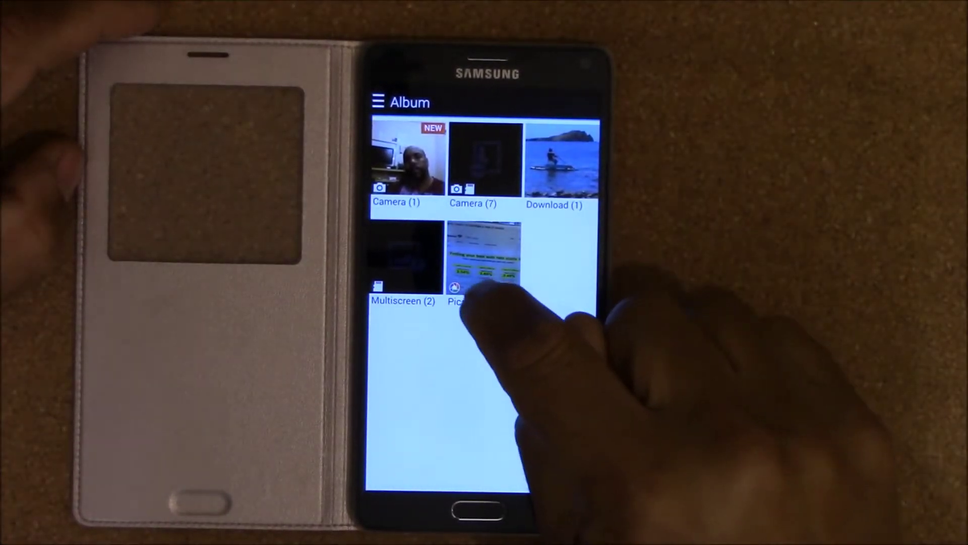
Step: View the Picasa album in Gallery, then return to the home screen
left_click(480, 266)
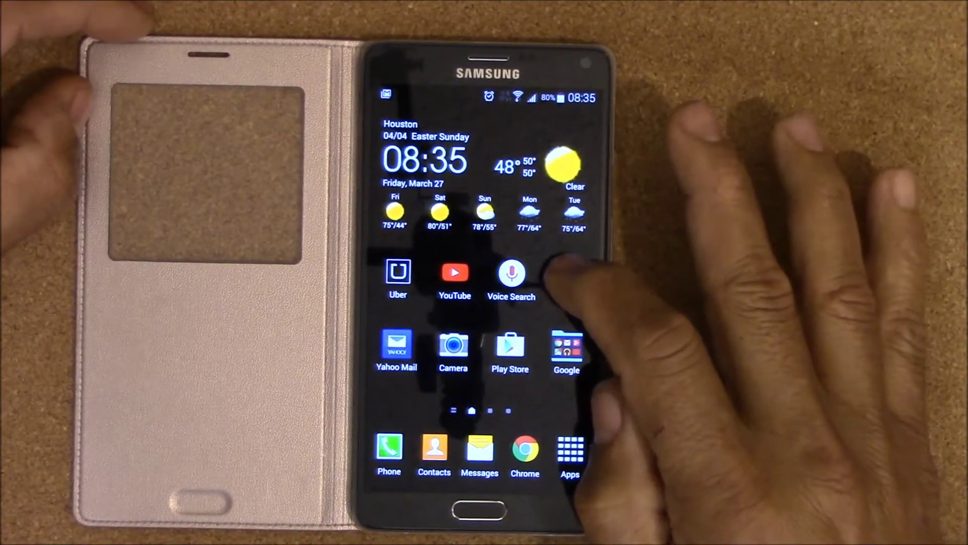
Step: Go to the Accounts screen listing Google, Samsung, Facebook, Yahoo, LinkedIn and Oculus
left_click(566, 347)
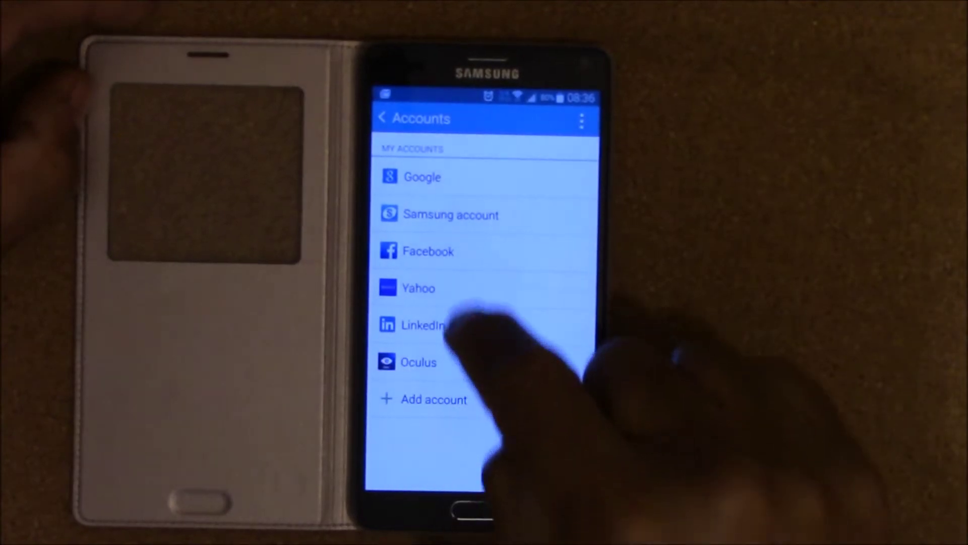
Step: Disable Sync Picasa Web albums in the first Google account's sync settings
left_click(420, 177)
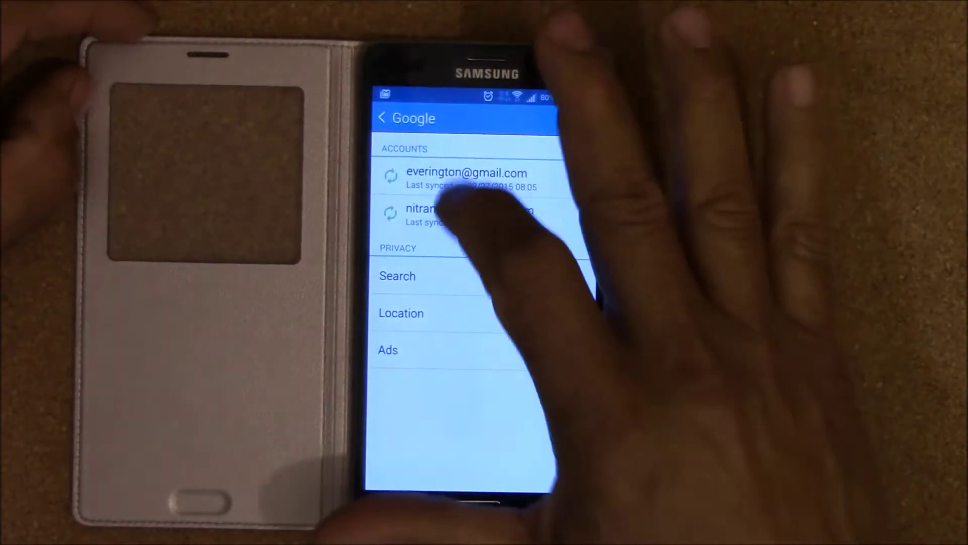
left_click(466, 179)
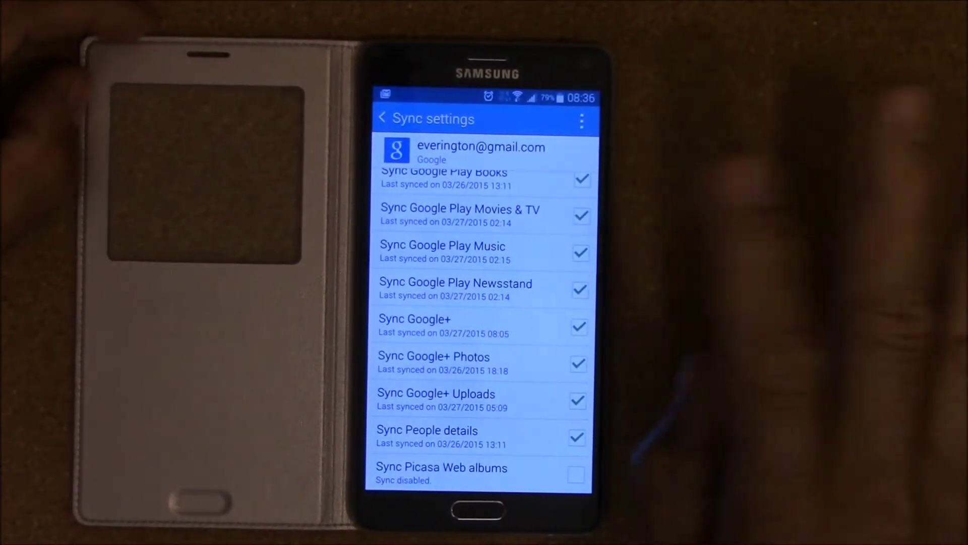
Step: Return to Settings and show the Applications section with Application manager and Gallery entries
left_click(578, 474)
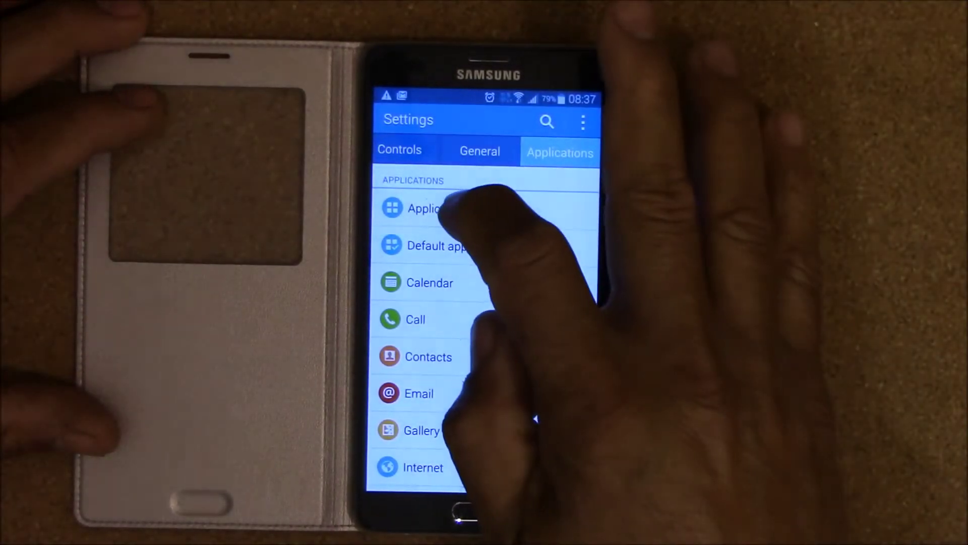
Step: Clear the Gallery app's cache and data via Application manager, then go home
left_click(432, 209)
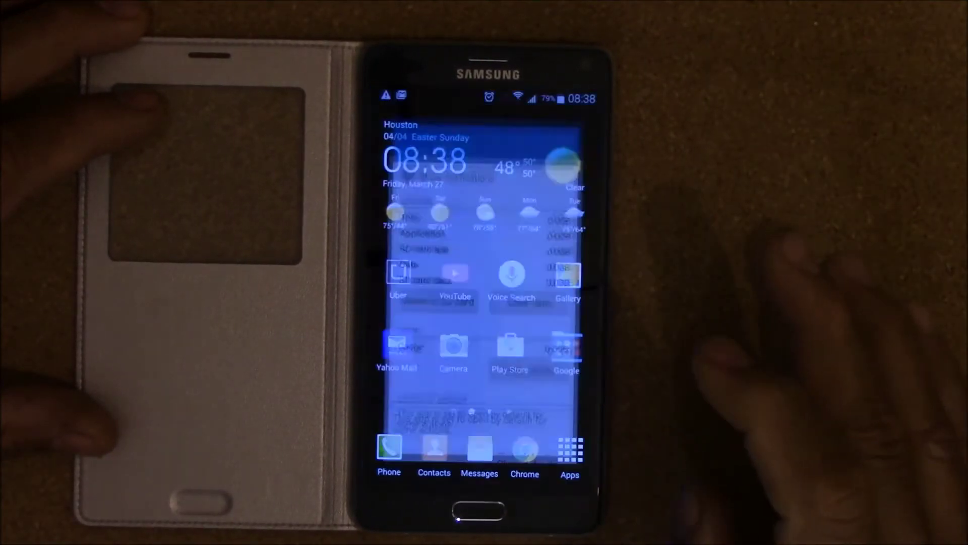
Step: Relaunch Gallery and decline the Dropbox backup offer with Not now
left_click(566, 275)
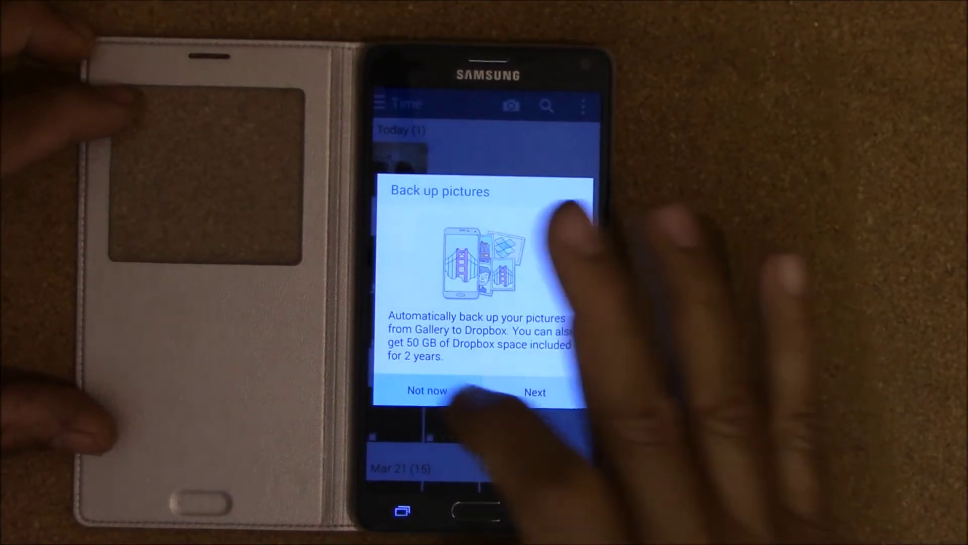
left_click(426, 391)
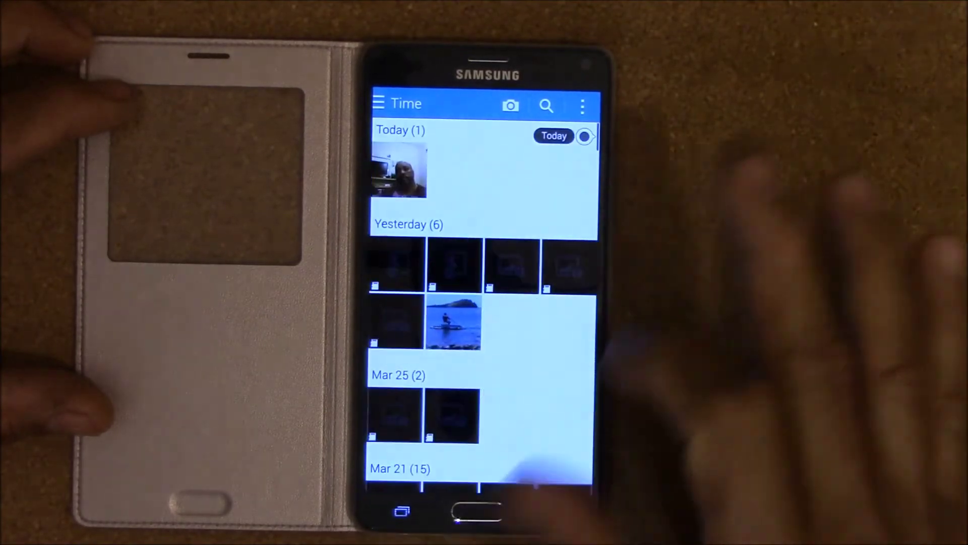